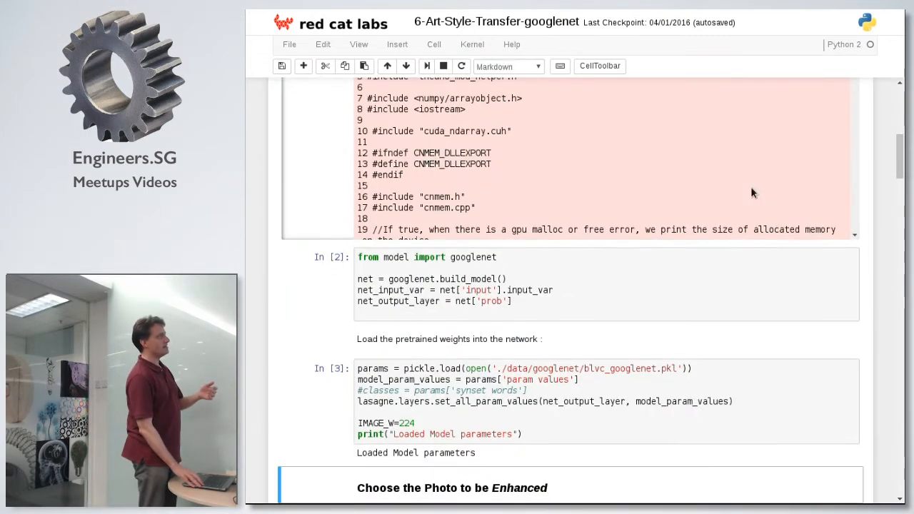
# Scroll through the 6-Art-Style-Transfer-googlenet notebook's photo and style image cells before returning to the Files tab.
pyautogui.scroll(-3)
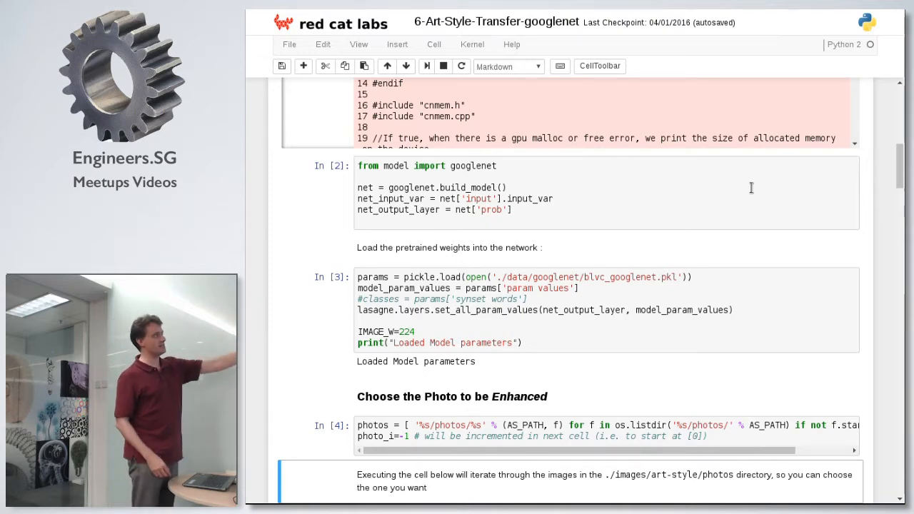
pyautogui.scroll(-3)
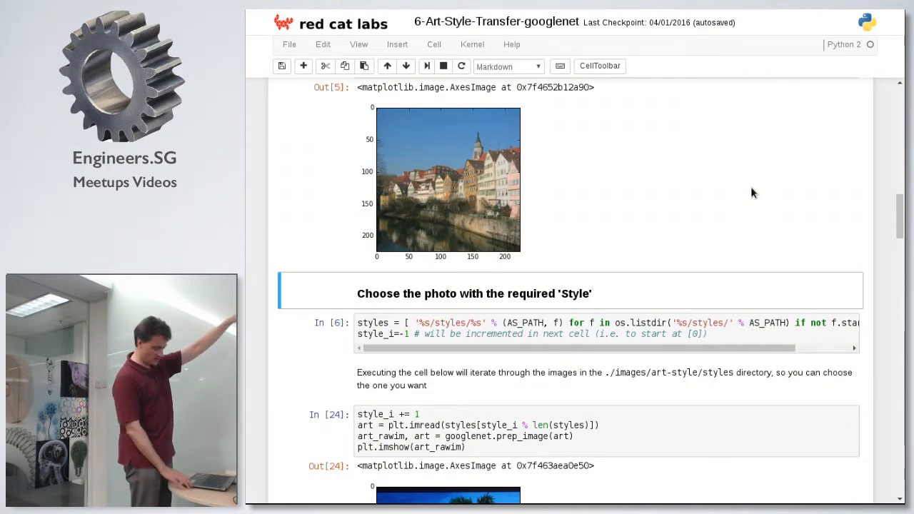
pyautogui.scroll(-3)
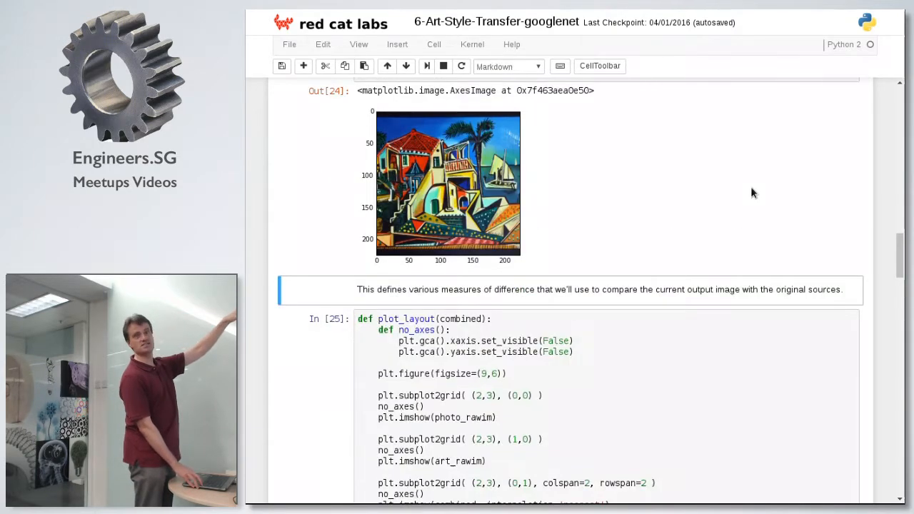
pyautogui.scroll(-3)
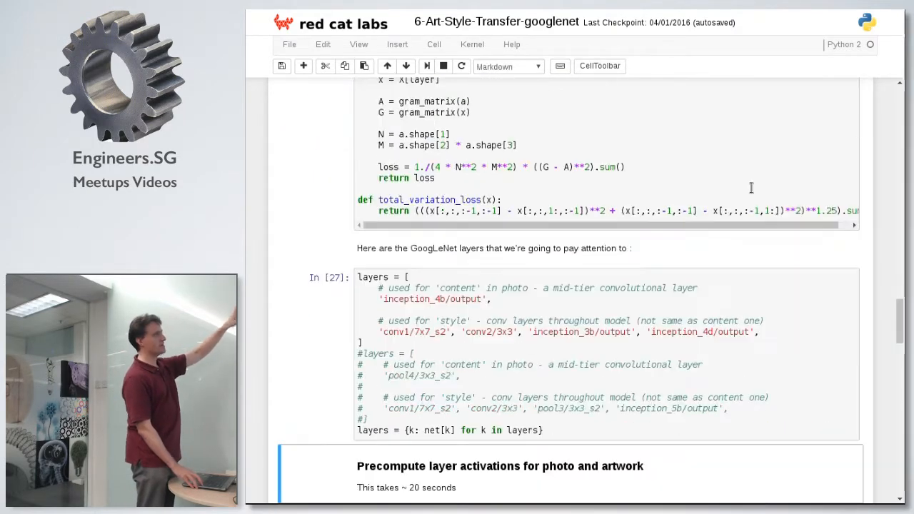
pyautogui.scroll(-3)
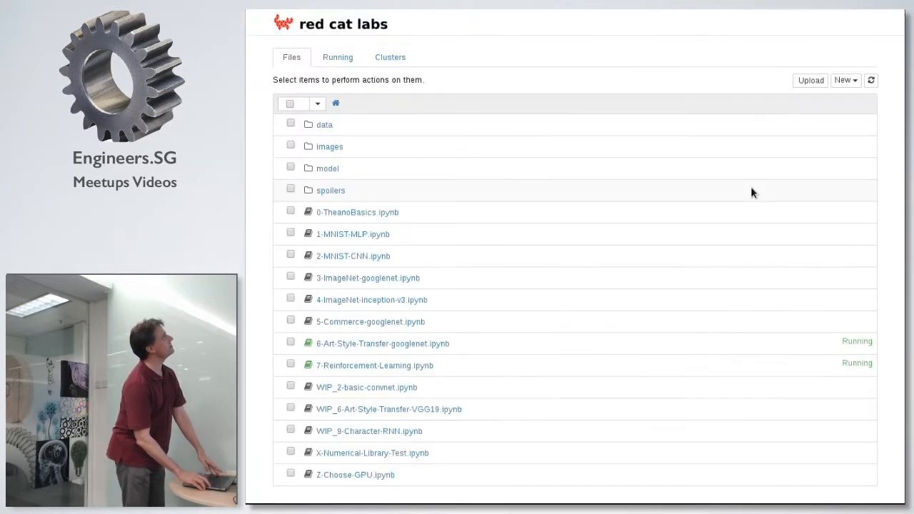
# Show the Google Play game listing with its 3.8 rating and user reviews.
pyautogui.click(374, 366)
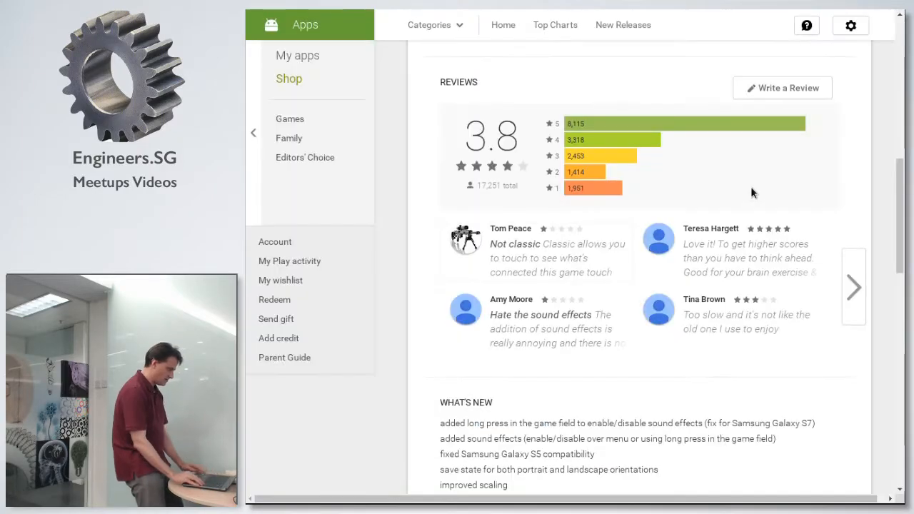
# Scroll back up the Play Store page before switching to 7-Reinforcement-Learning.ipynb.
pyautogui.scroll(3)
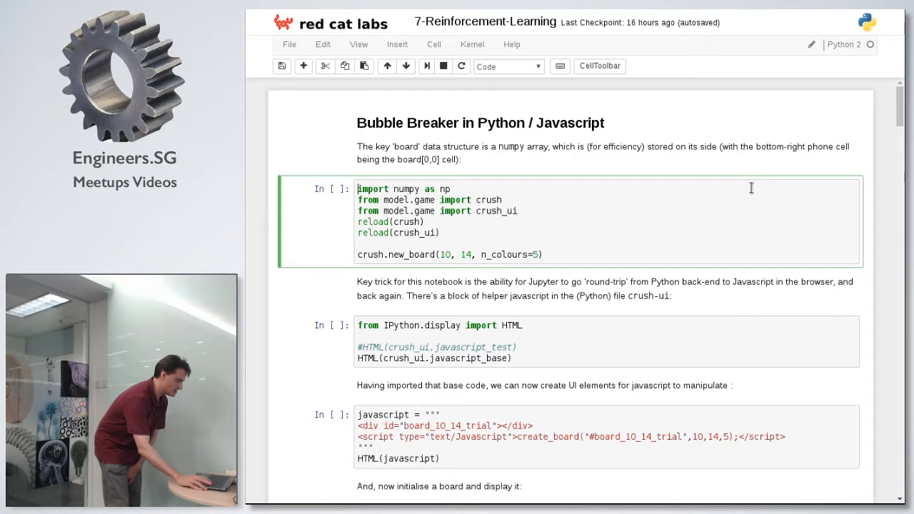
# Run the crush.new_board cell to print a 10×14 board array and select the HTML helper cell.
pyautogui.press('Shift+Enter')
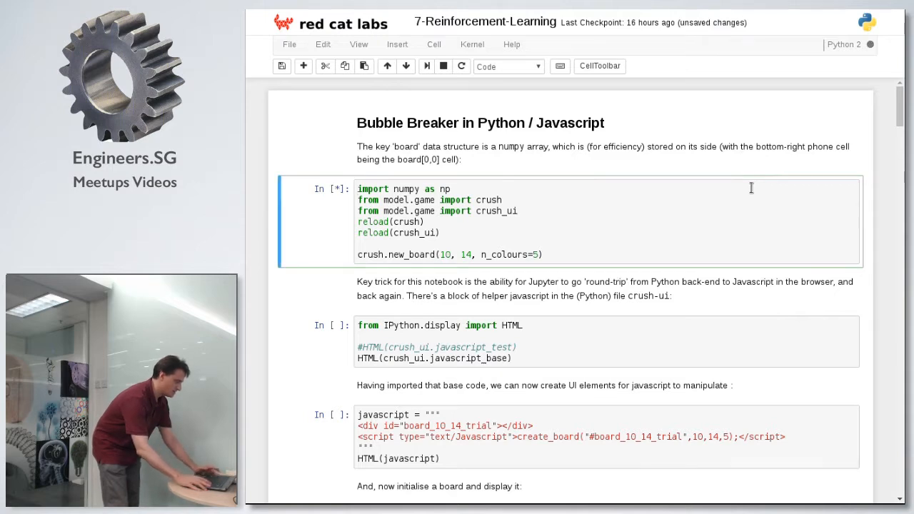
pyautogui.press('shift+enter')
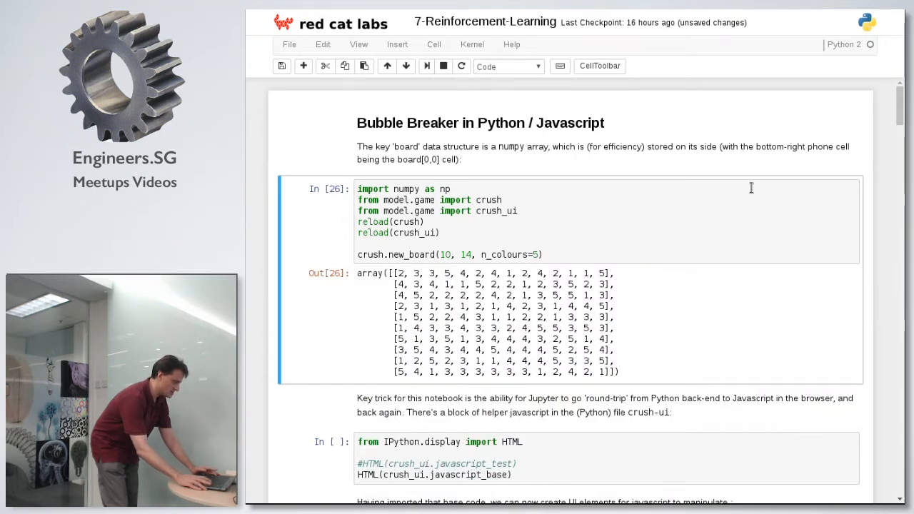
pyautogui.scroll(-3)
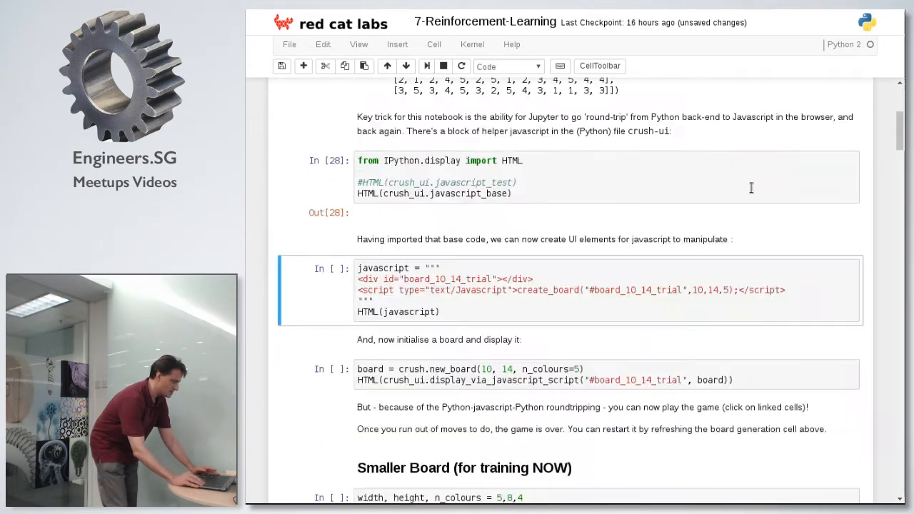
pyautogui.click(607, 177)
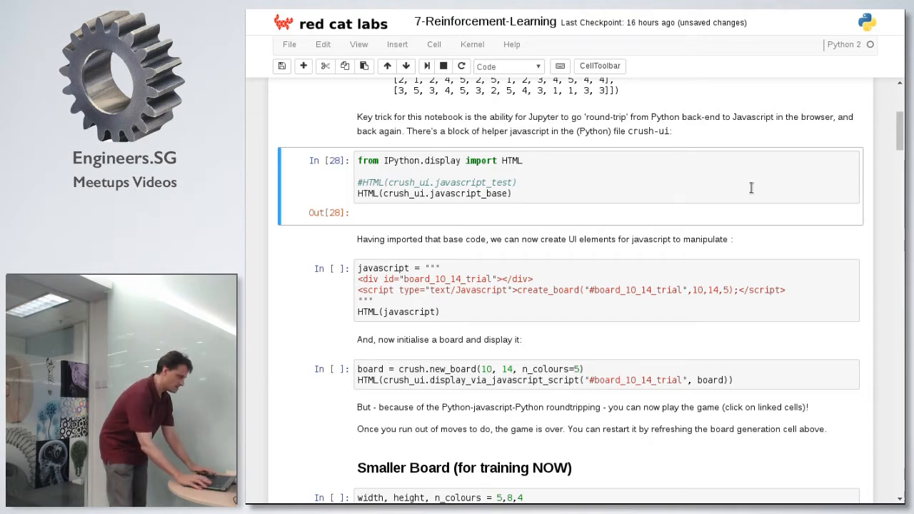
# Run the HTML helper and display cells to render the 10×14 coloured grid with score 0.
pyautogui.click(406, 66)
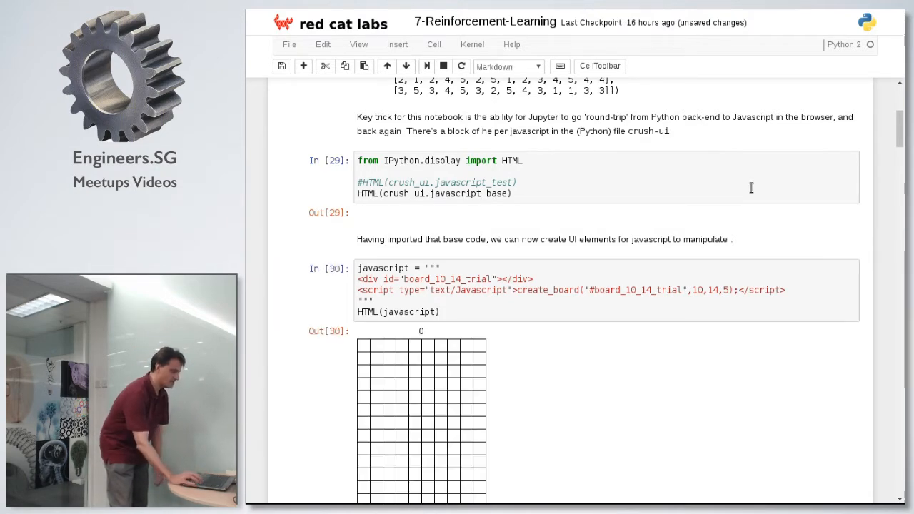
pyautogui.scroll(-3)
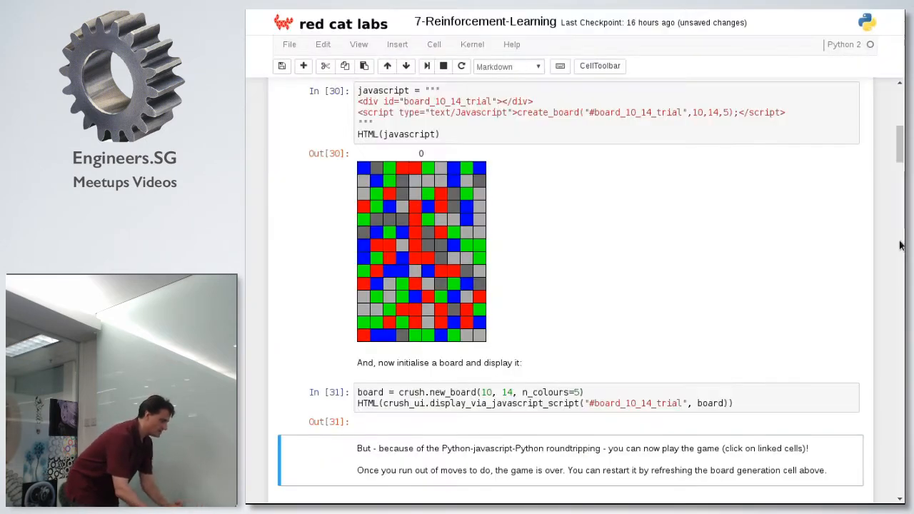
pyautogui.moveTo(479, 232)
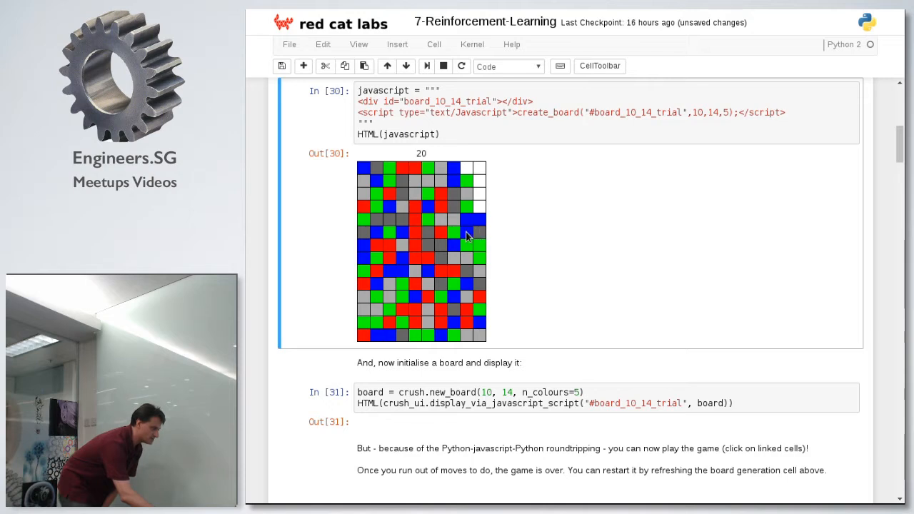
# Clear eight linked groups of same-coloured tiles on the board, raising the score to 376.
pyautogui.click(464, 260)
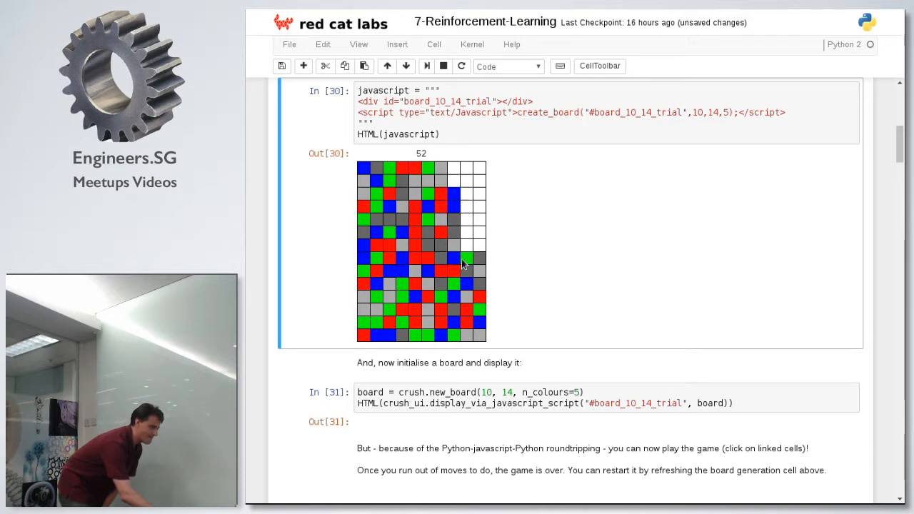
pyautogui.click(462, 264)
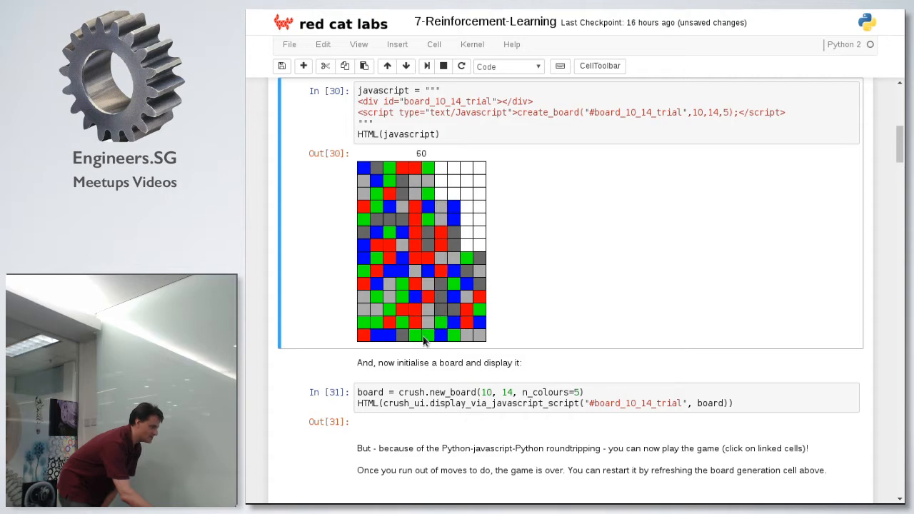
pyautogui.click(422, 320)
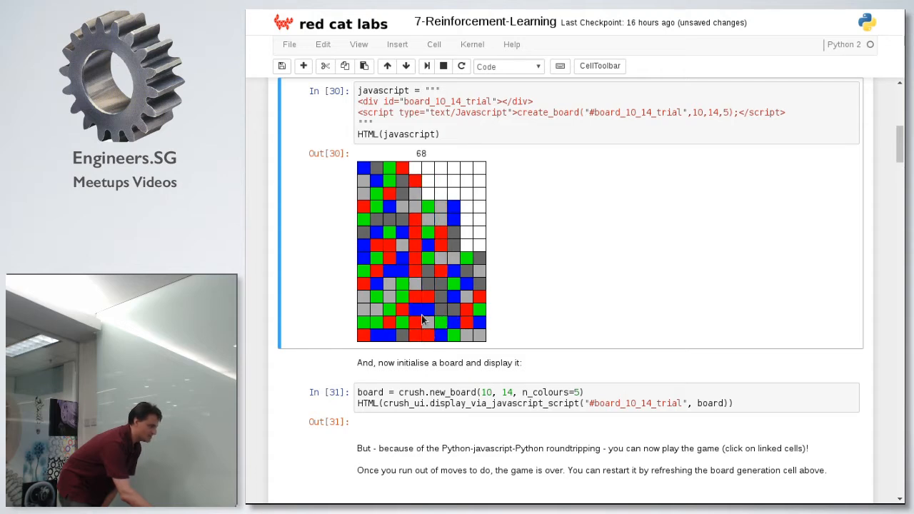
pyautogui.click(421, 336)
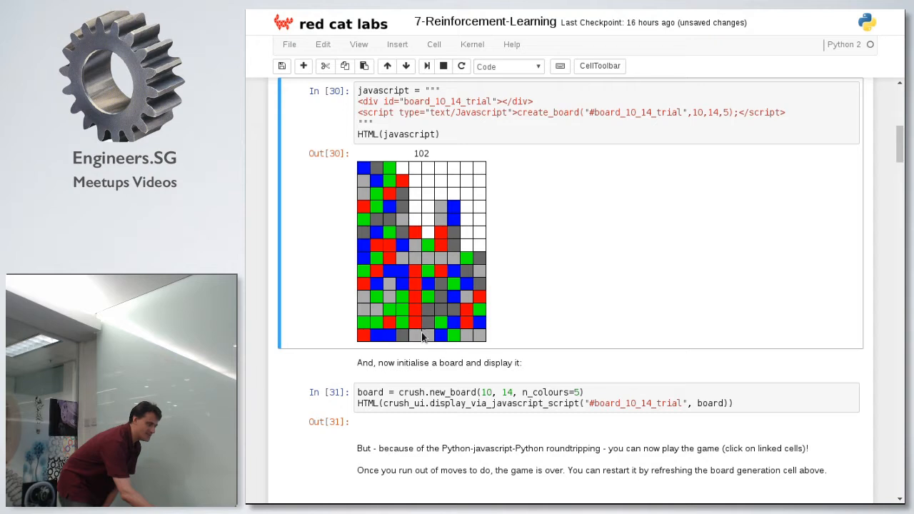
pyautogui.moveTo(421, 274)
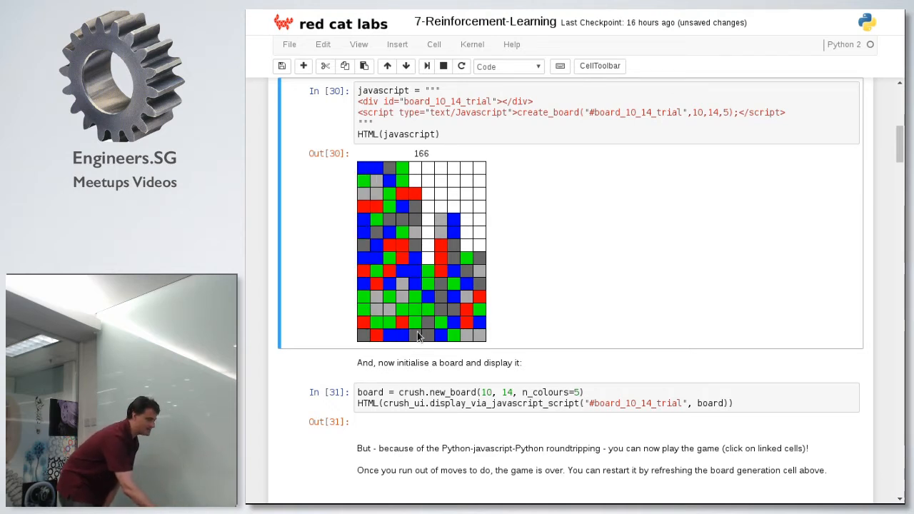
pyautogui.click(417, 336)
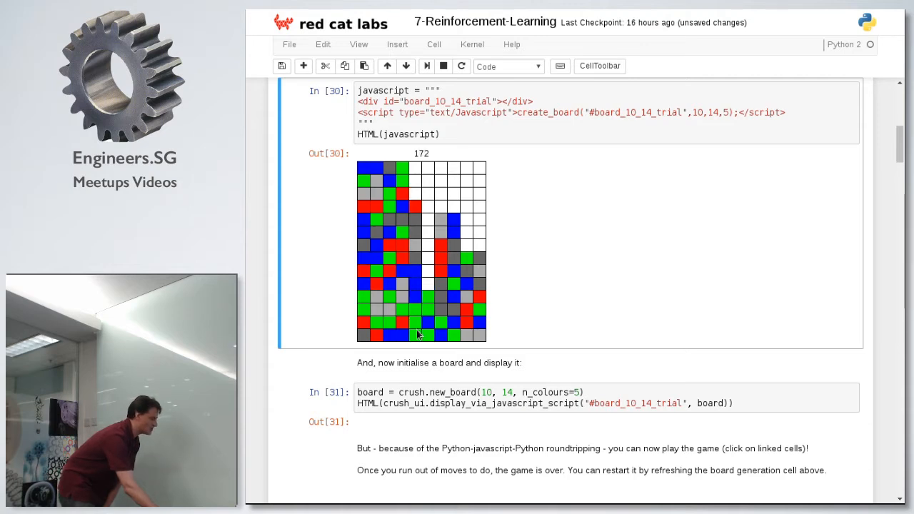
pyautogui.click(438, 334)
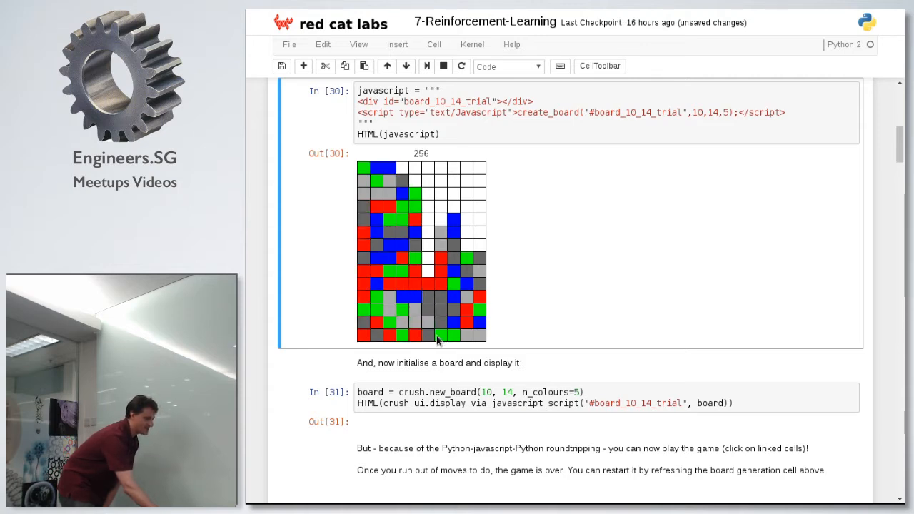
pyautogui.click(438, 313)
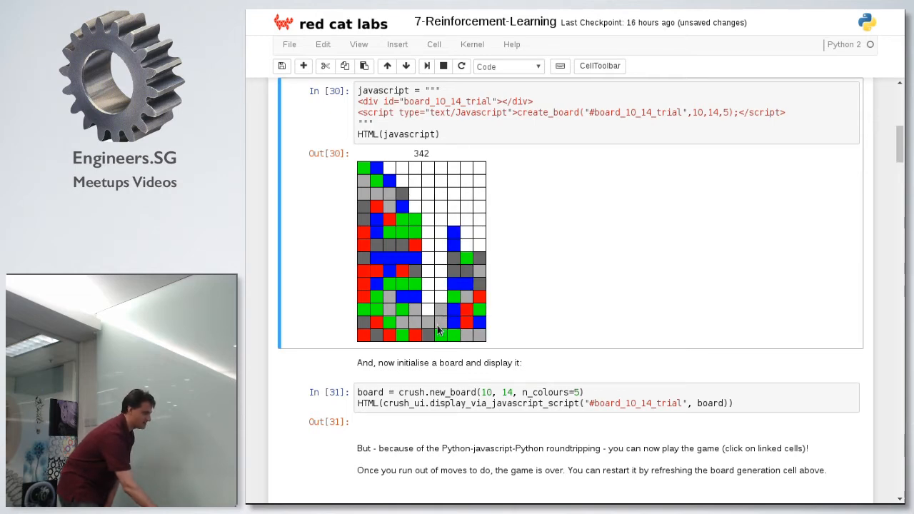
pyautogui.click(440, 330)
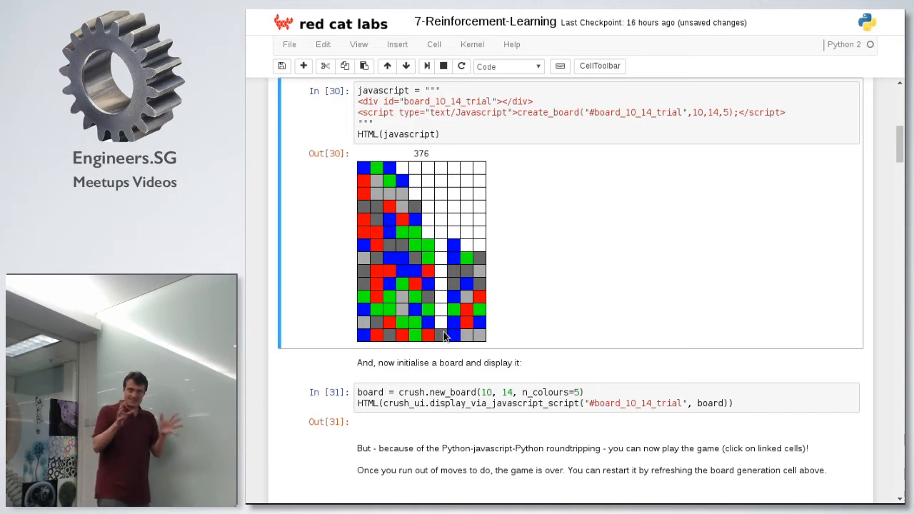
pyautogui.moveTo(851, 164)
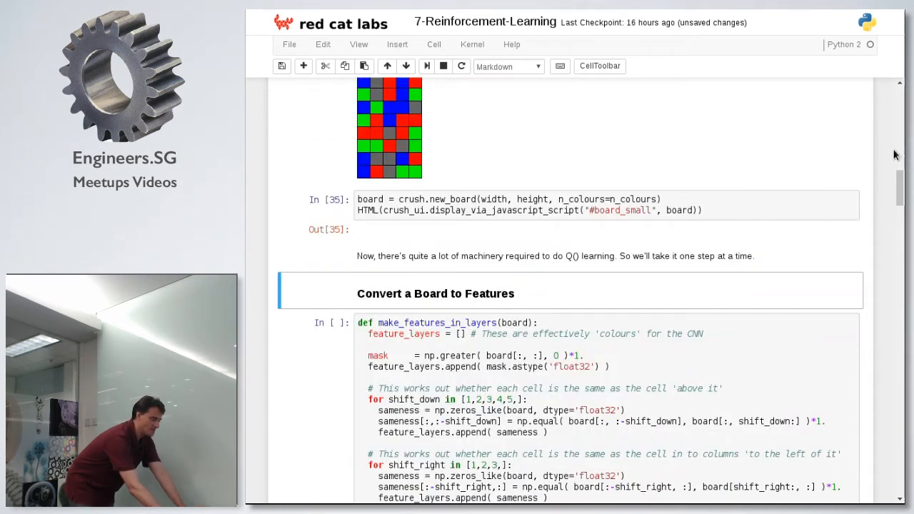
pyautogui.scroll(-3)
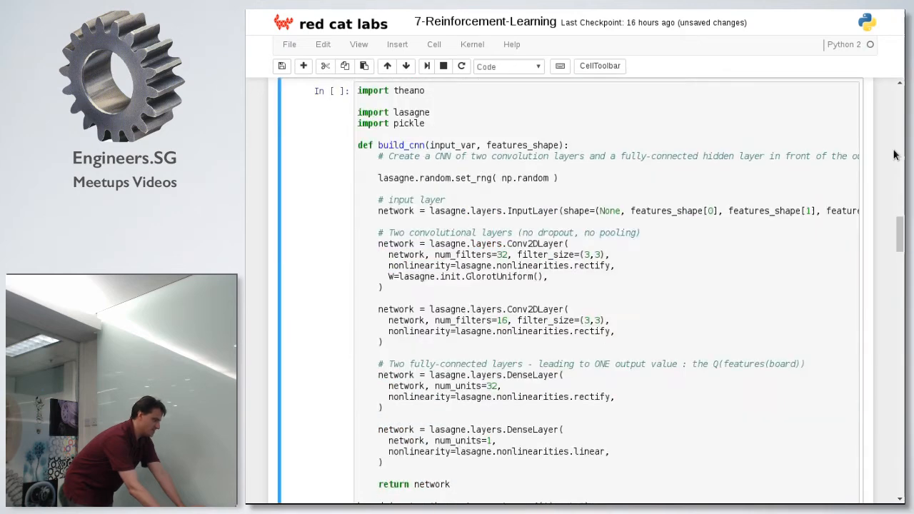
pyautogui.scroll(-3)
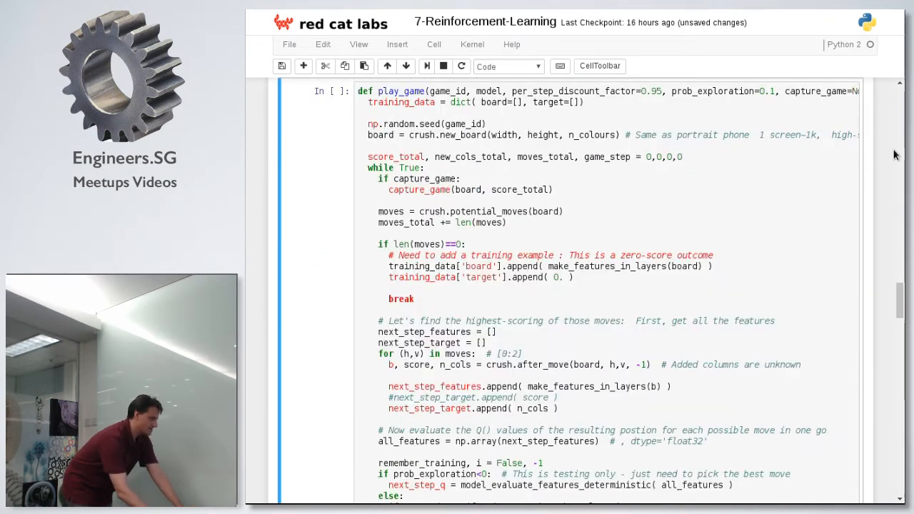
pyautogui.scroll(-3)
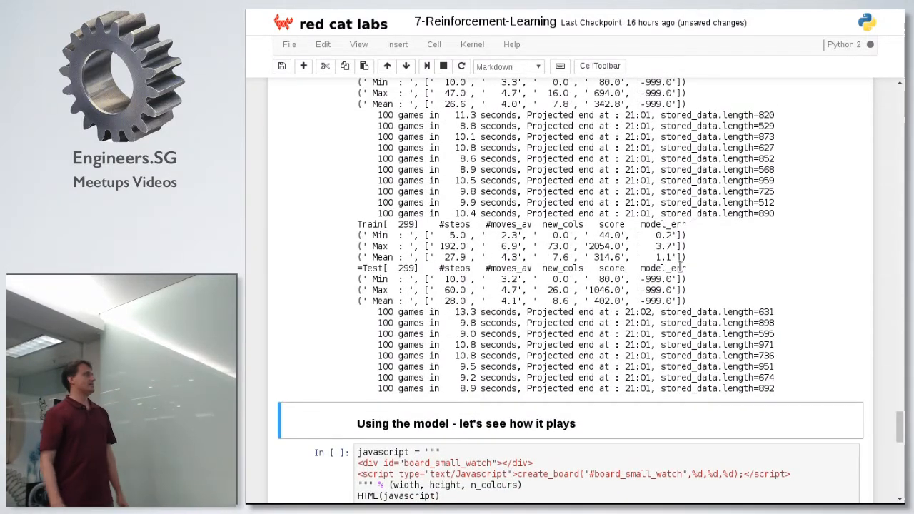
# Follow the training cell's Train/Test summaries as they advance to game 799.
pyautogui.scroll(-3)
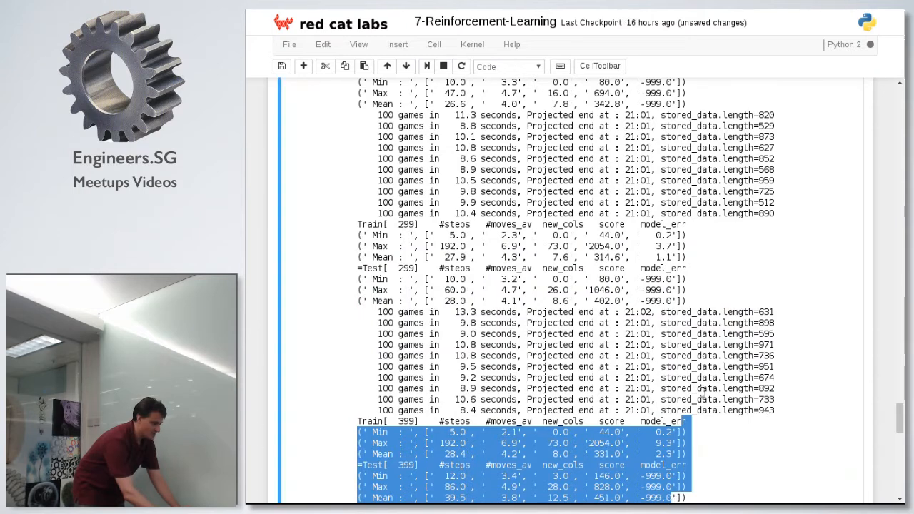
pyautogui.scroll(-3)
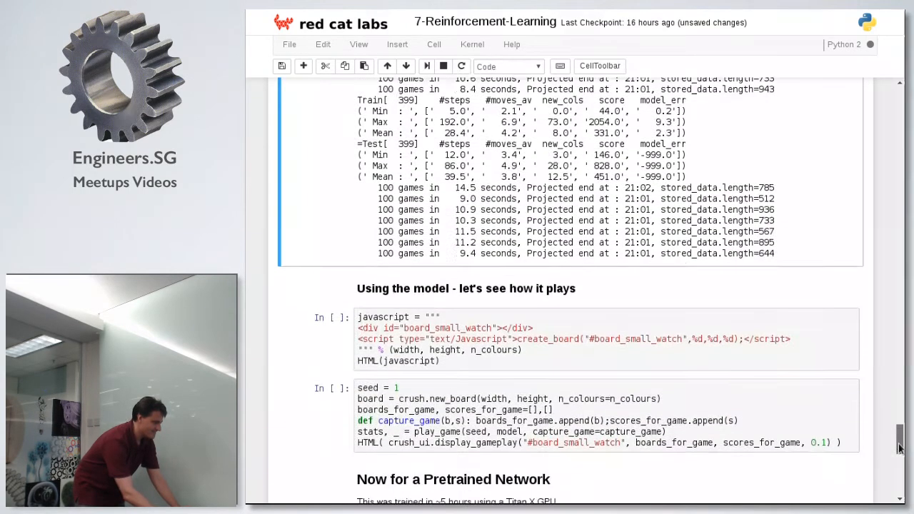
pyautogui.scroll(-3)
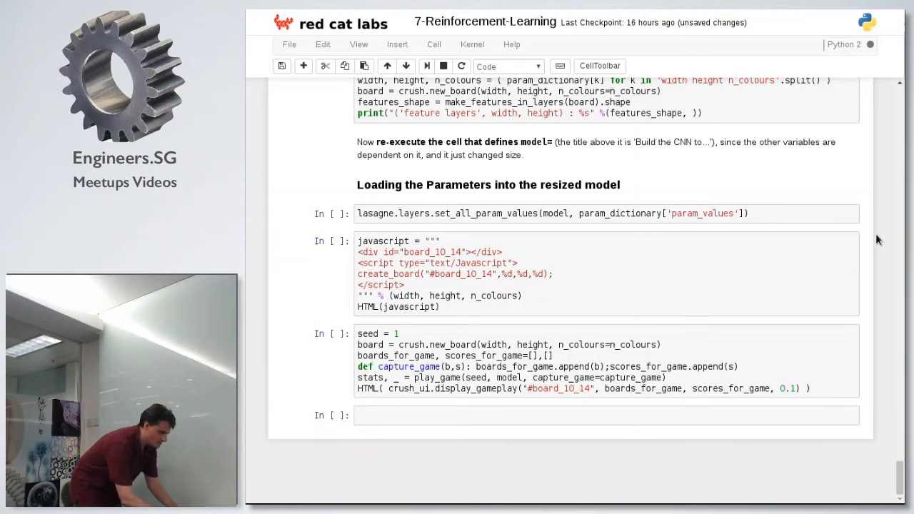
pyautogui.scroll(-3)
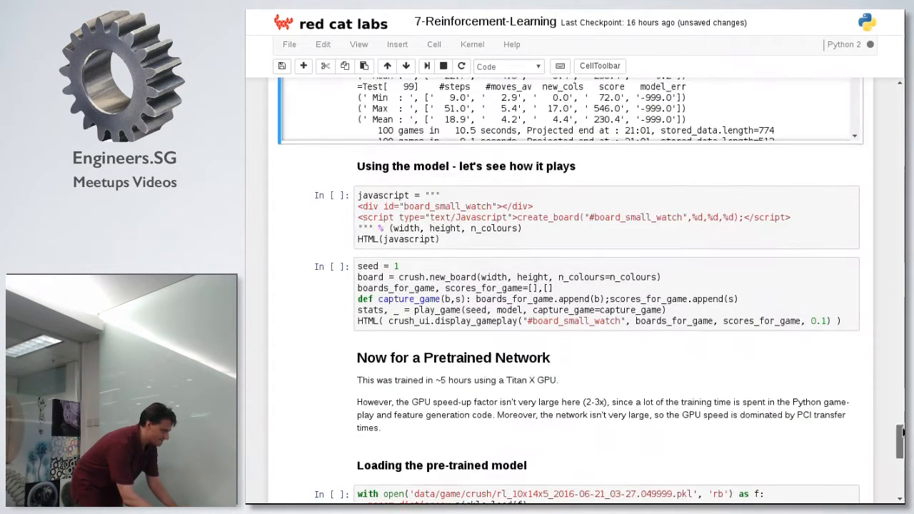
pyautogui.scroll(-3)
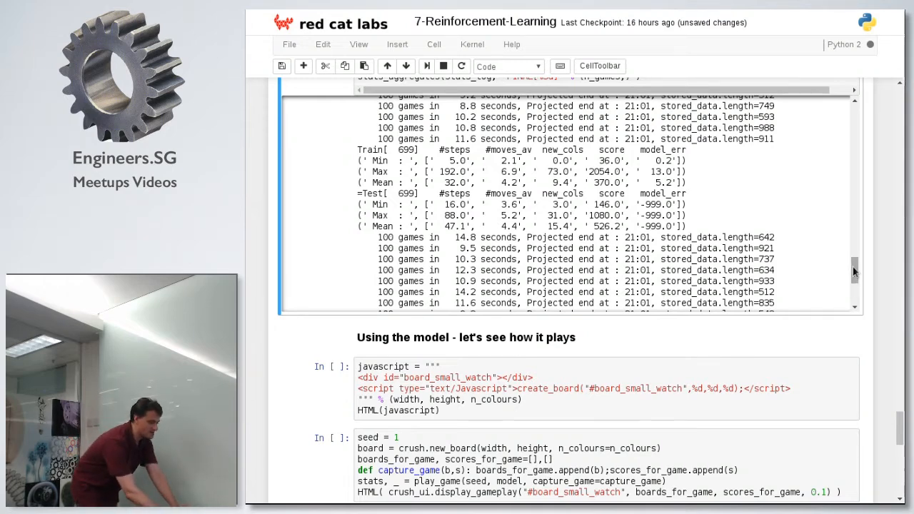
pyautogui.scroll(-3)
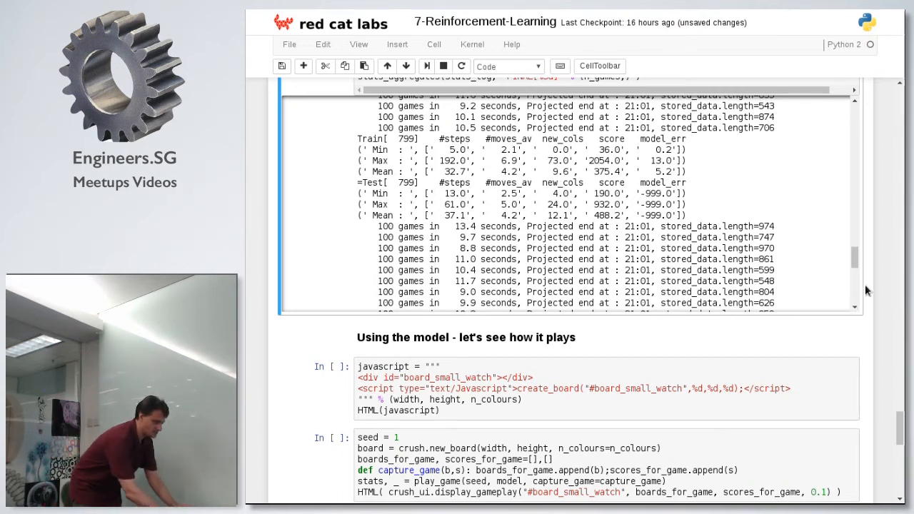
pyautogui.scroll(-3)
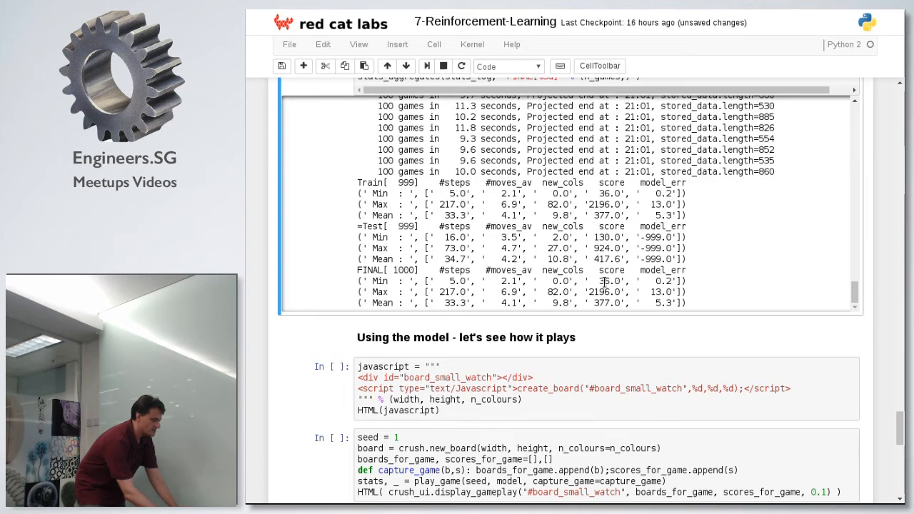
pyautogui.moveTo(892, 417)
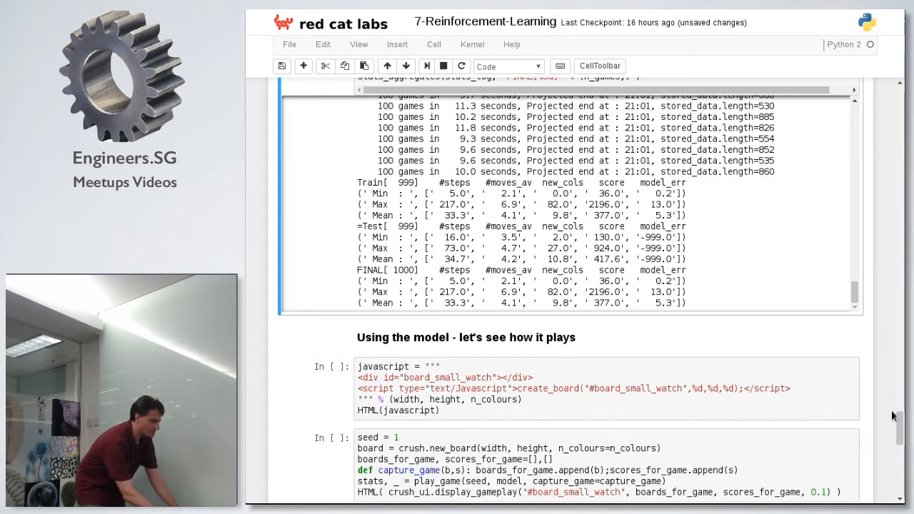
# Scroll to the FINAL[1000] Min/Max/Mean table with best score 2196.
pyautogui.scroll(-3)
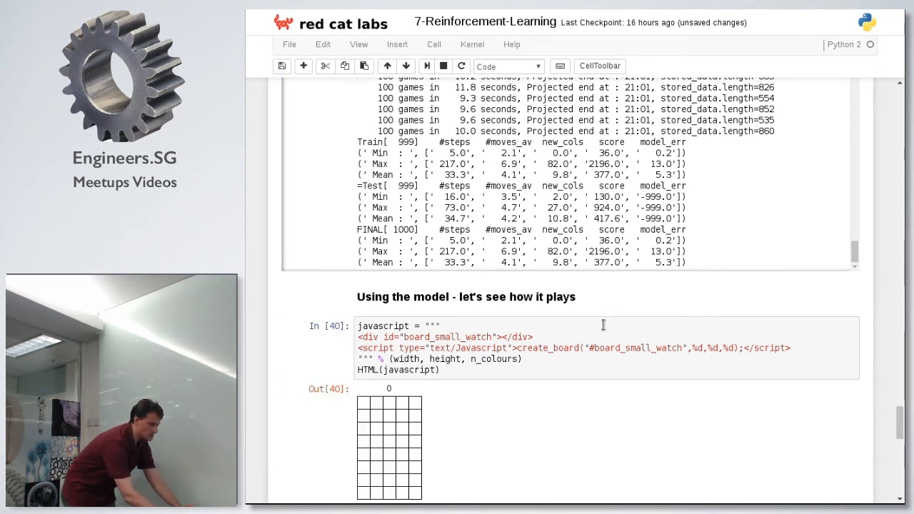
# Let the trained model play the small-watch board to 486, then change seed = 1 to seed = 15.
pyautogui.scroll(-3)
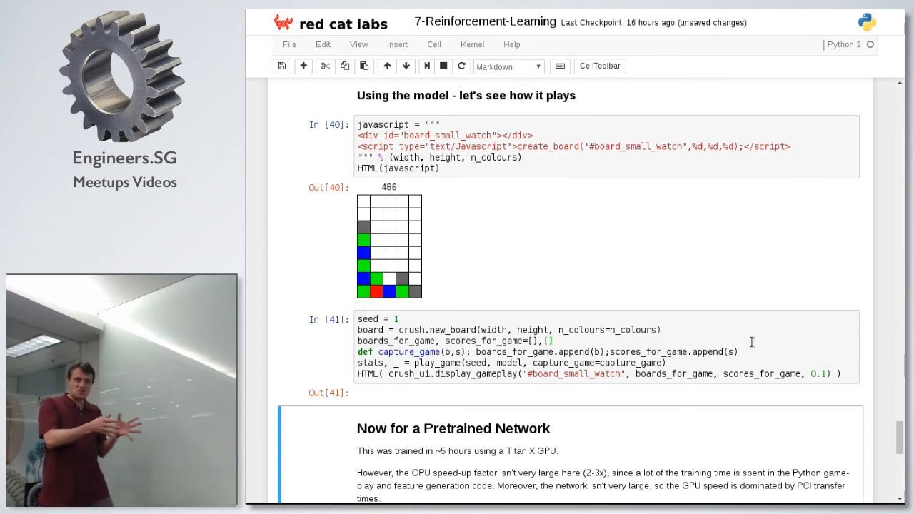
pyautogui.moveTo(537, 277)
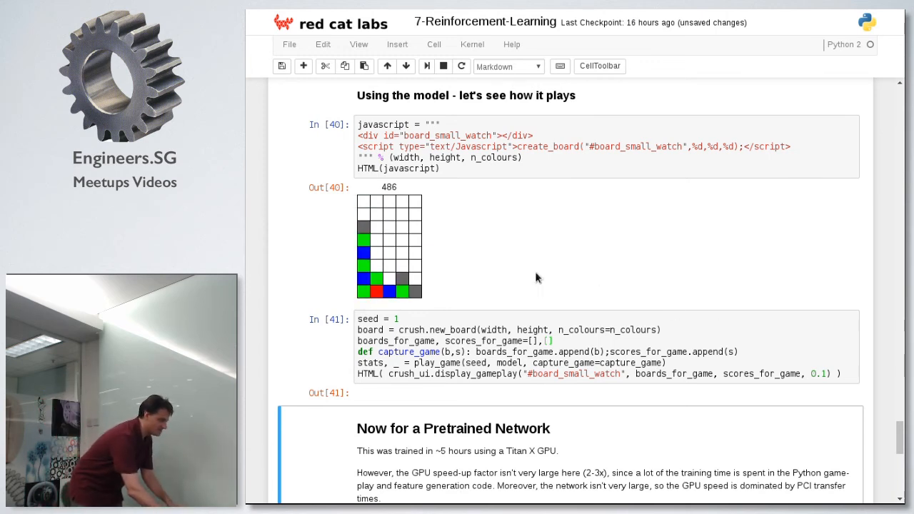
pyautogui.click(401, 318)
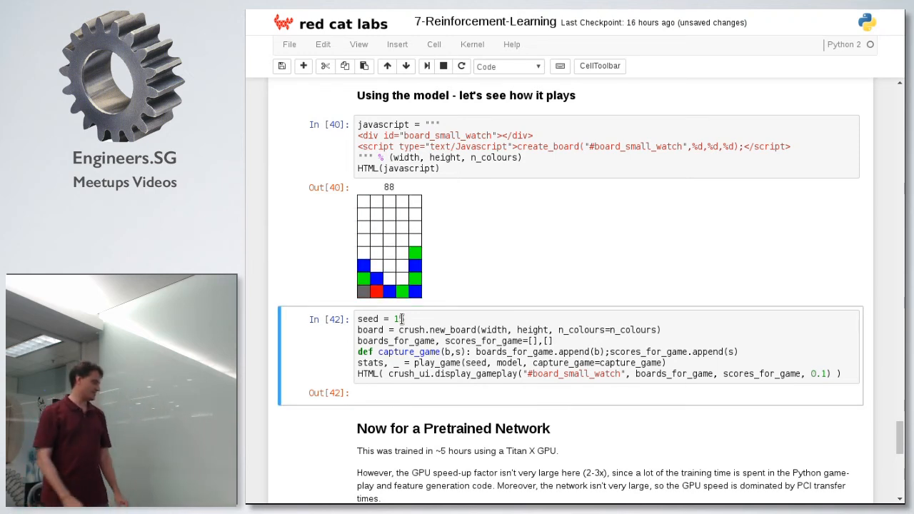
pyautogui.write('5')
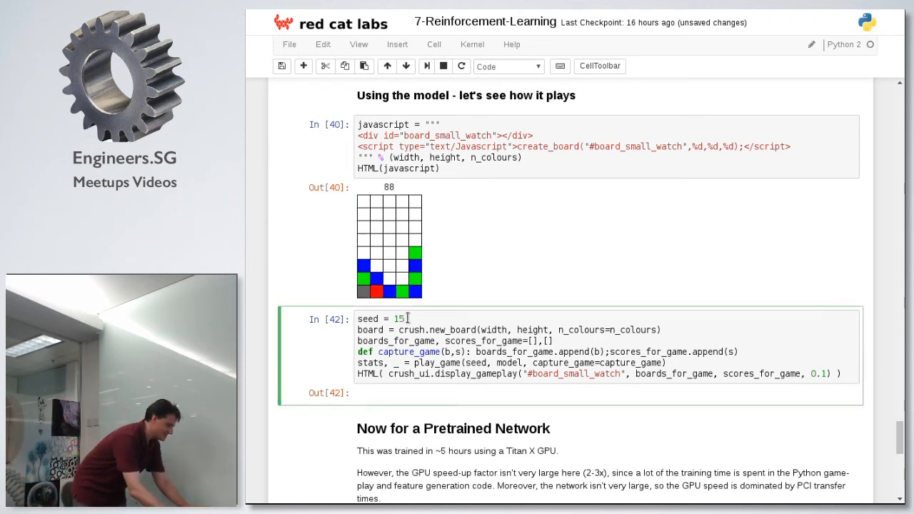